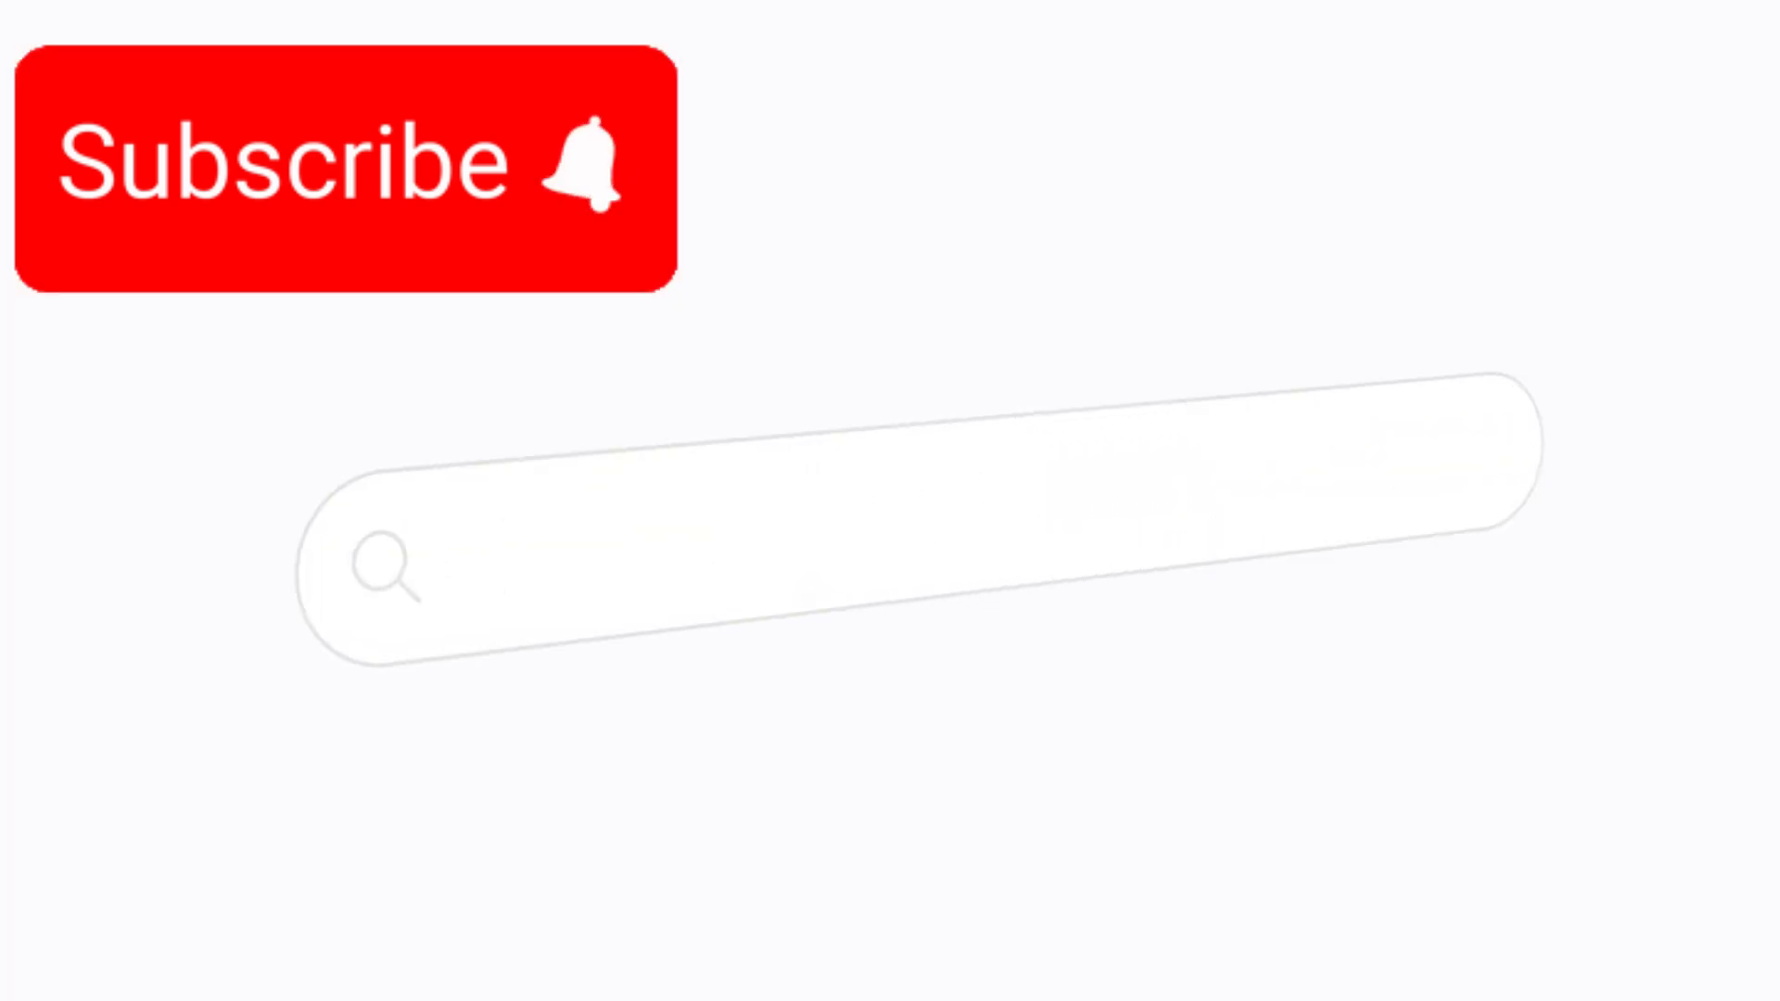
text(Ludwig Bel)
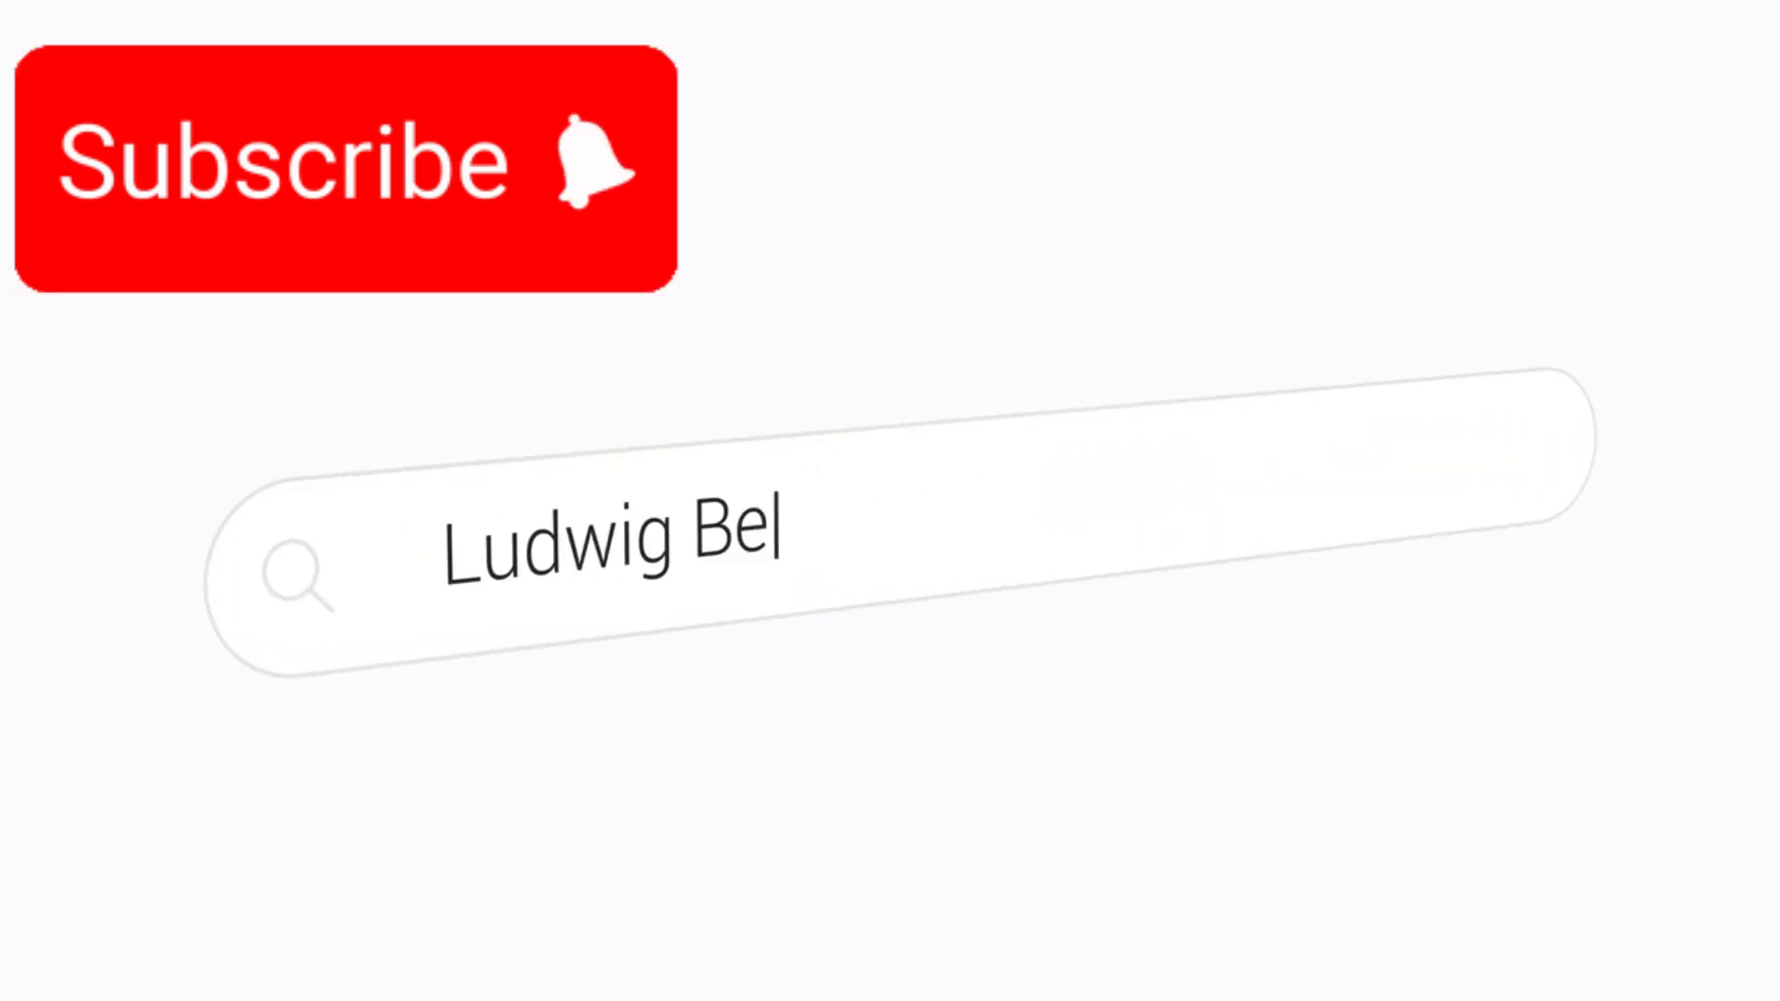